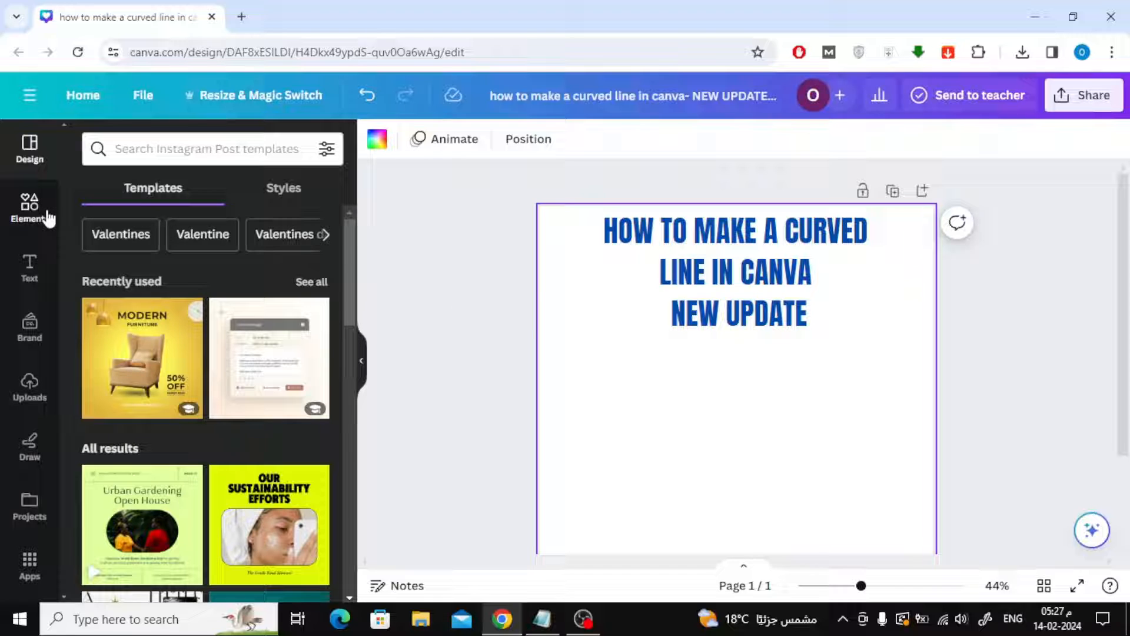
- Open Elements and show all shapes and lines
click(28, 209)
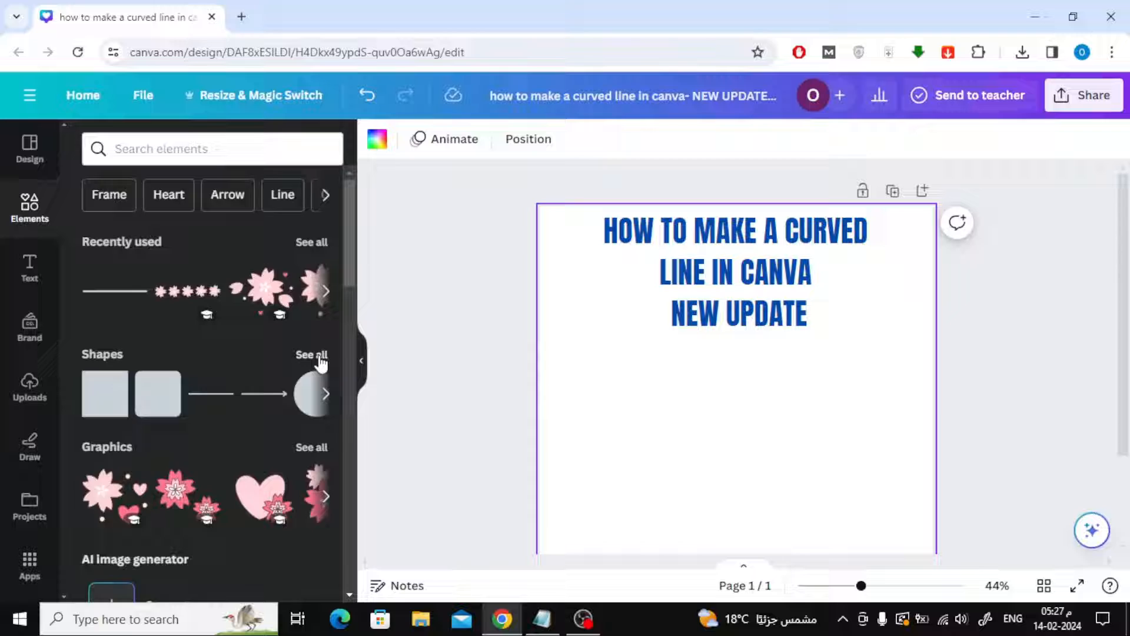
click(311, 354)
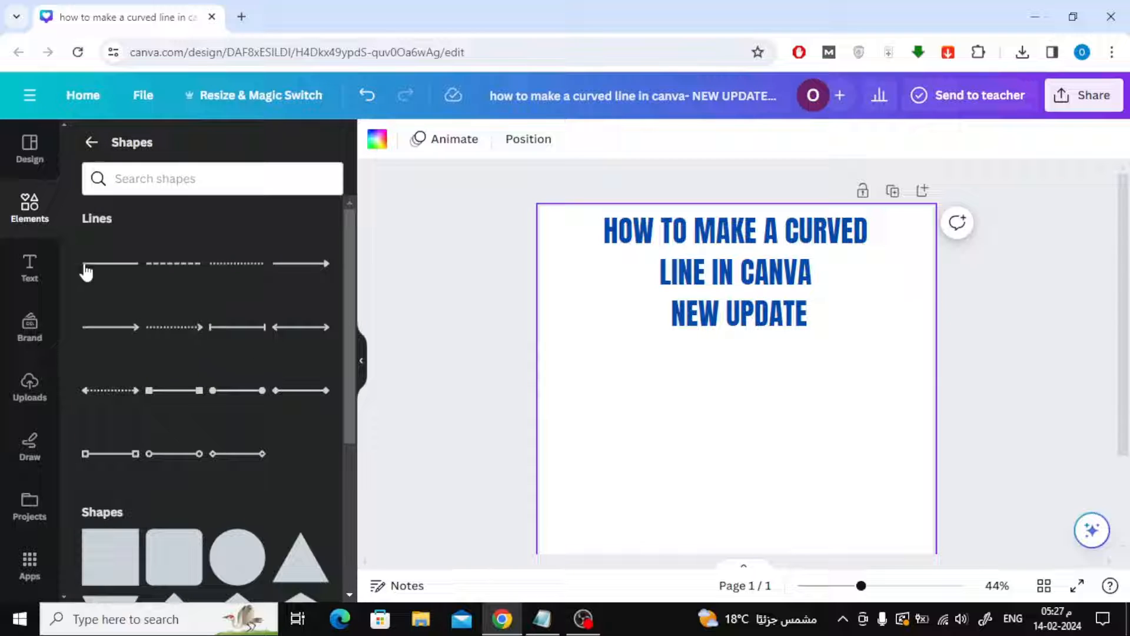
- Add a plain black line below the title and switch it to the Curved line type
click(110, 263)
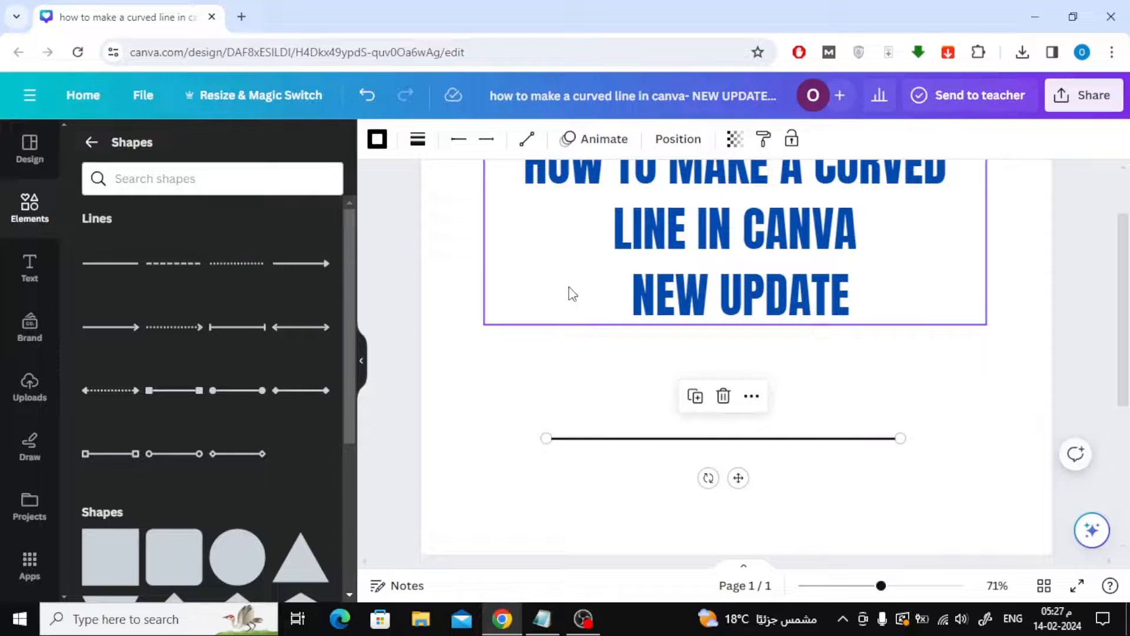
mouse_move(527, 139)
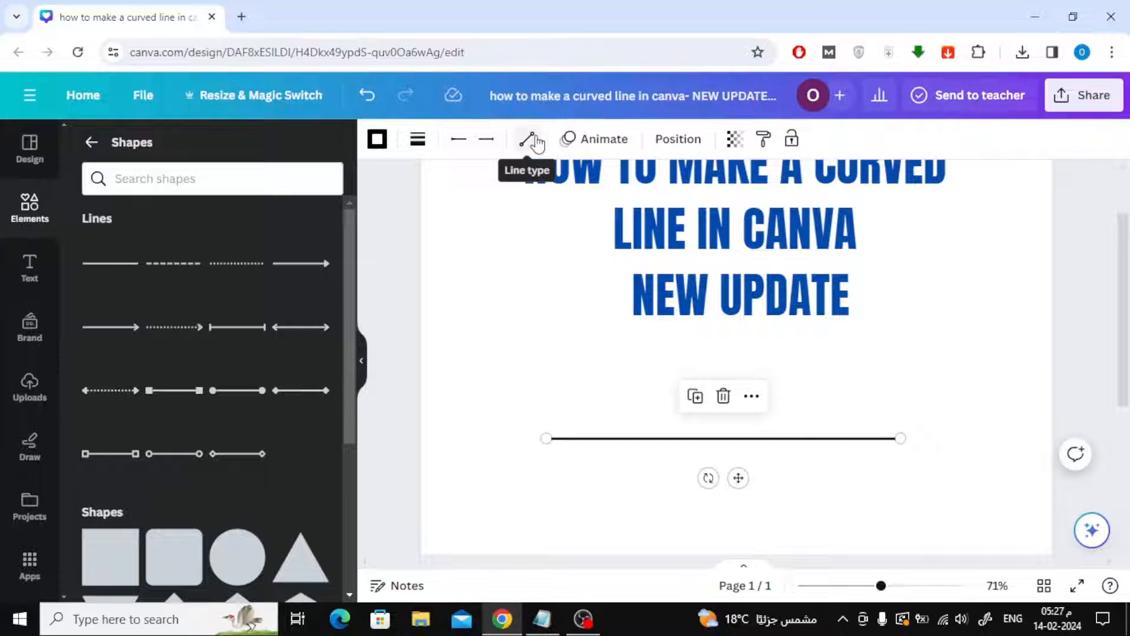
click(530, 139)
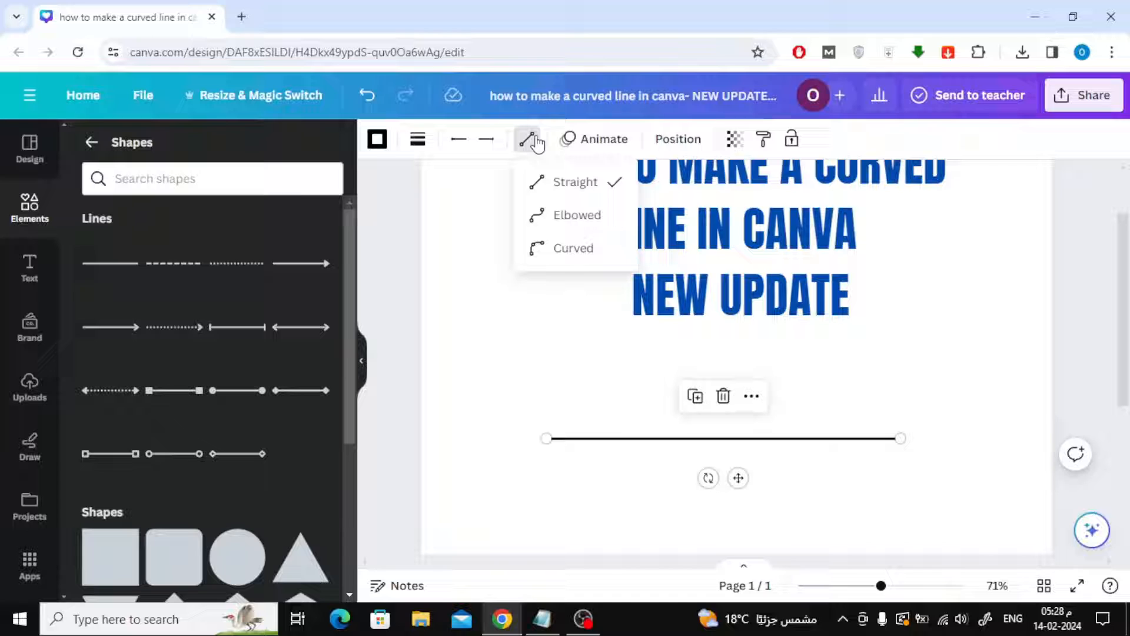
mouse_move(573, 248)
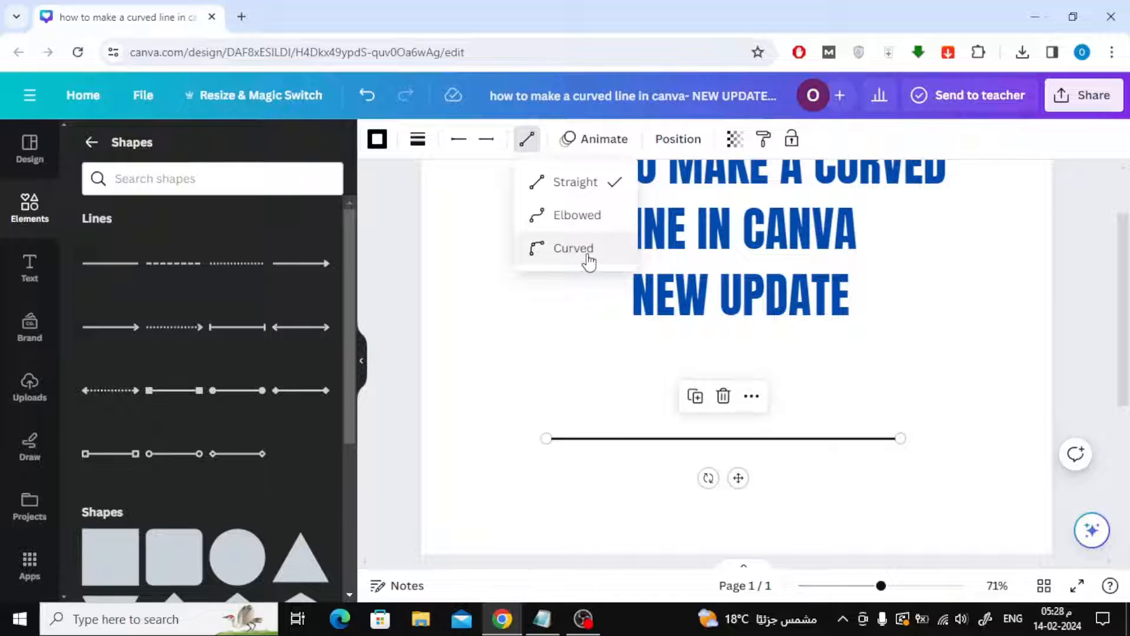
click(573, 248)
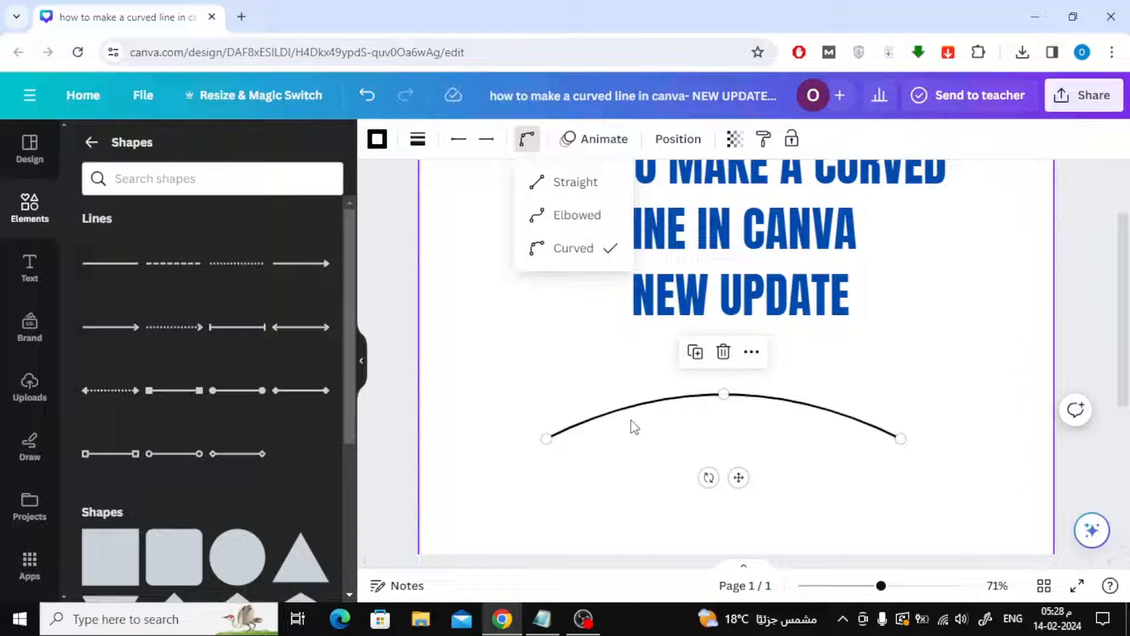
mouse_move(417, 139)
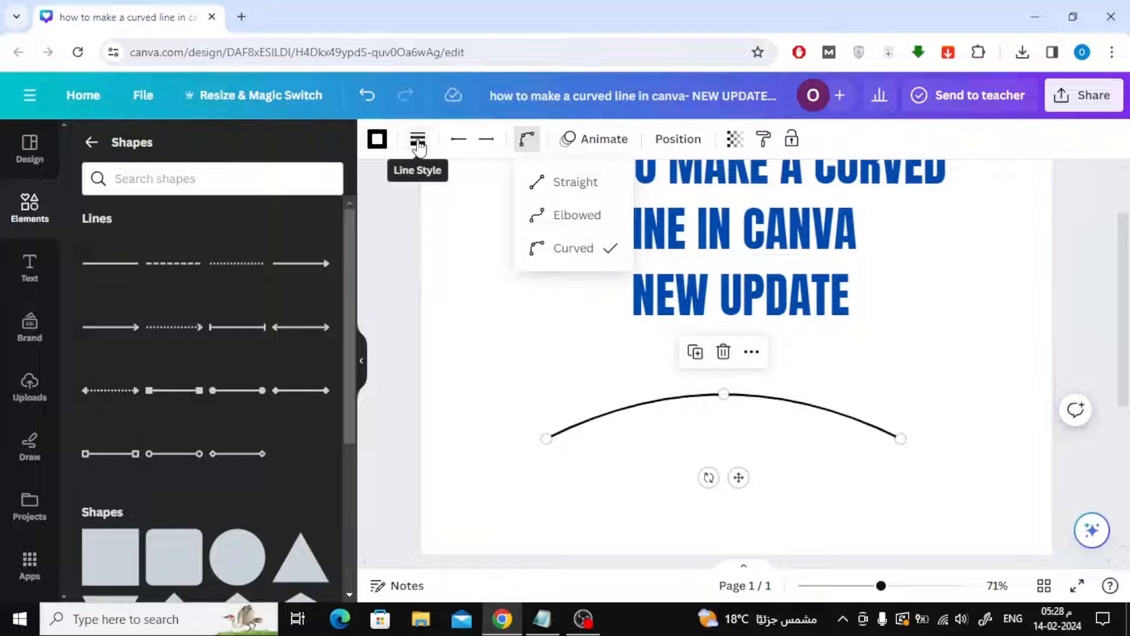
- Raise the curved line's weight in Line Style to make it much thicker
click(417, 139)
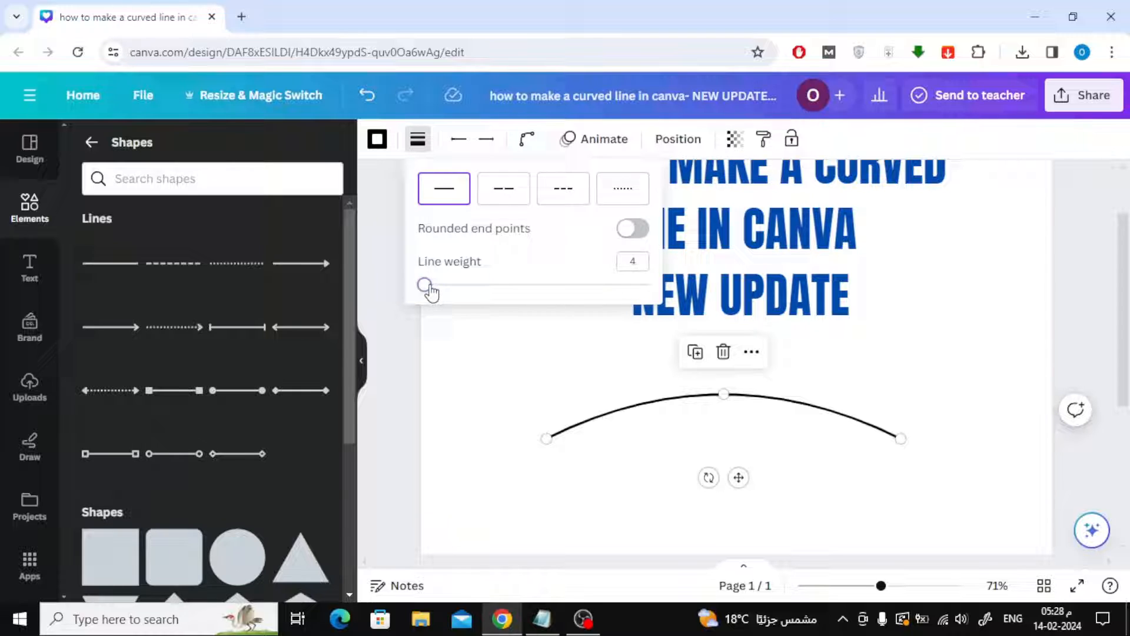
drag(425, 284, 447, 284)
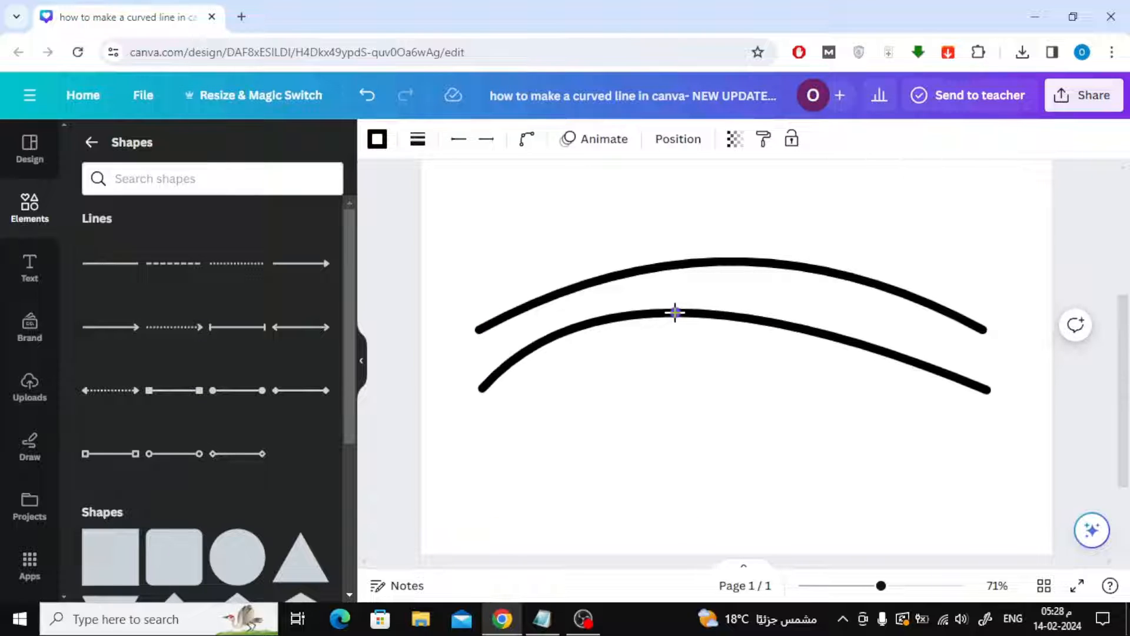
- Flip and shorten the lower curve into shallow U-shapes beneath the arch
click(675, 312)
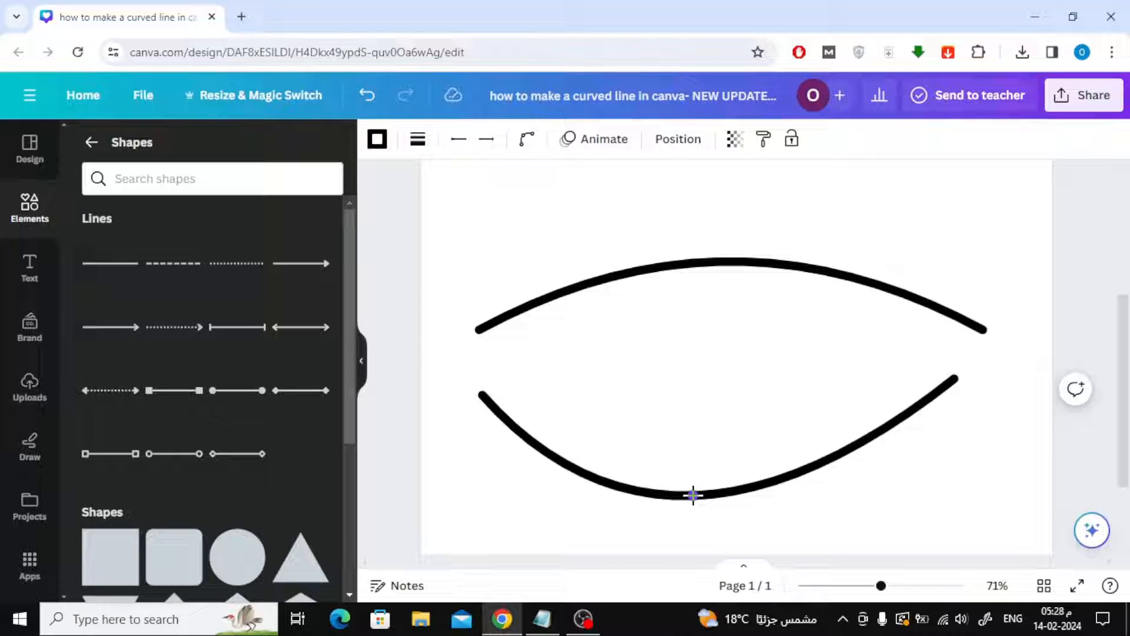
click(693, 495)
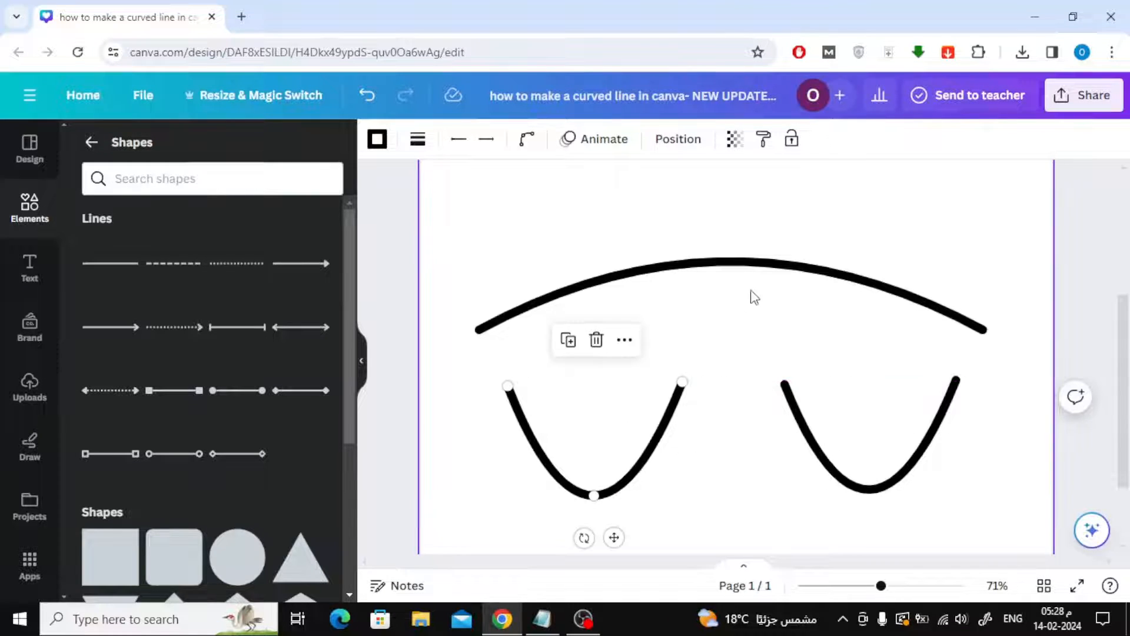
scroll(down, 3)
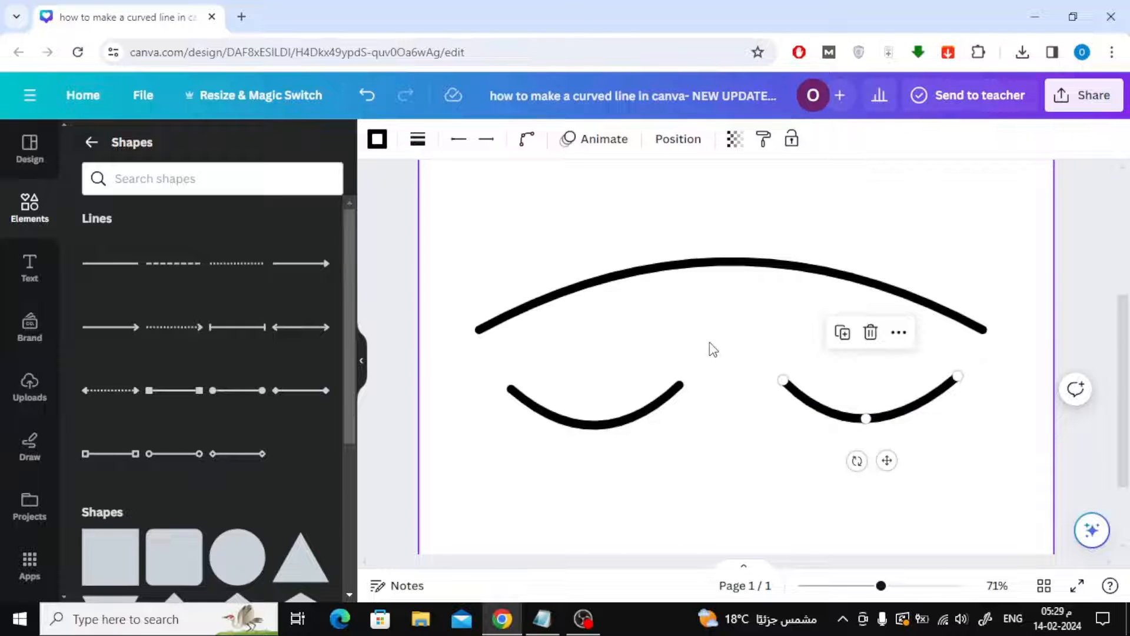
mouse_move(641, 330)
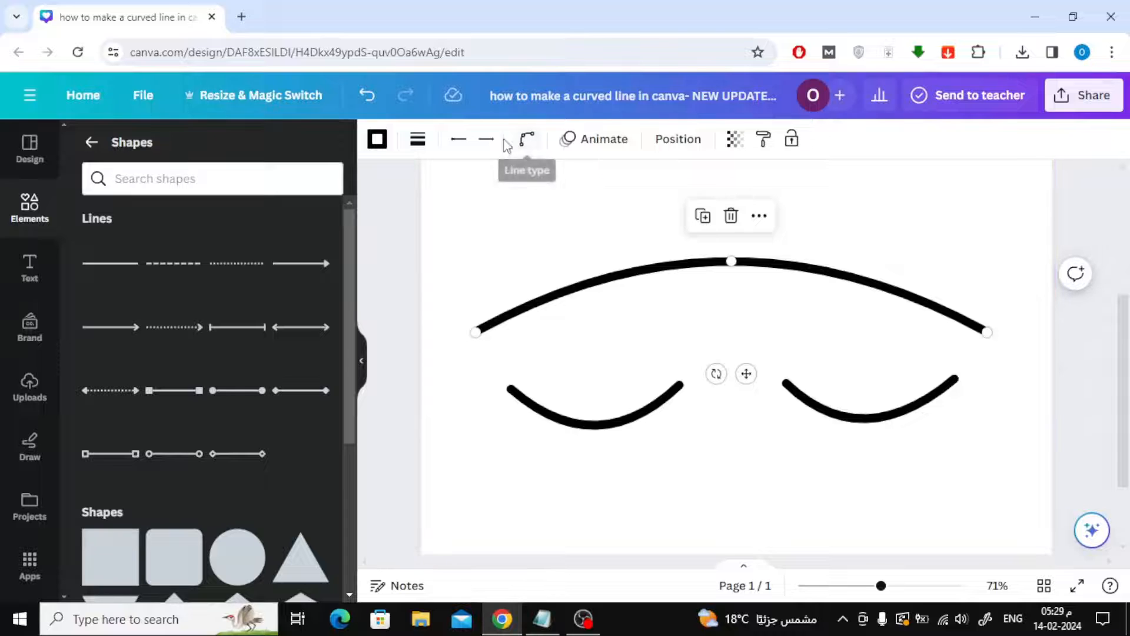
- Try dashed and dotted patterns on the top arch, then reselect it and reopen Line Style
click(417, 138)
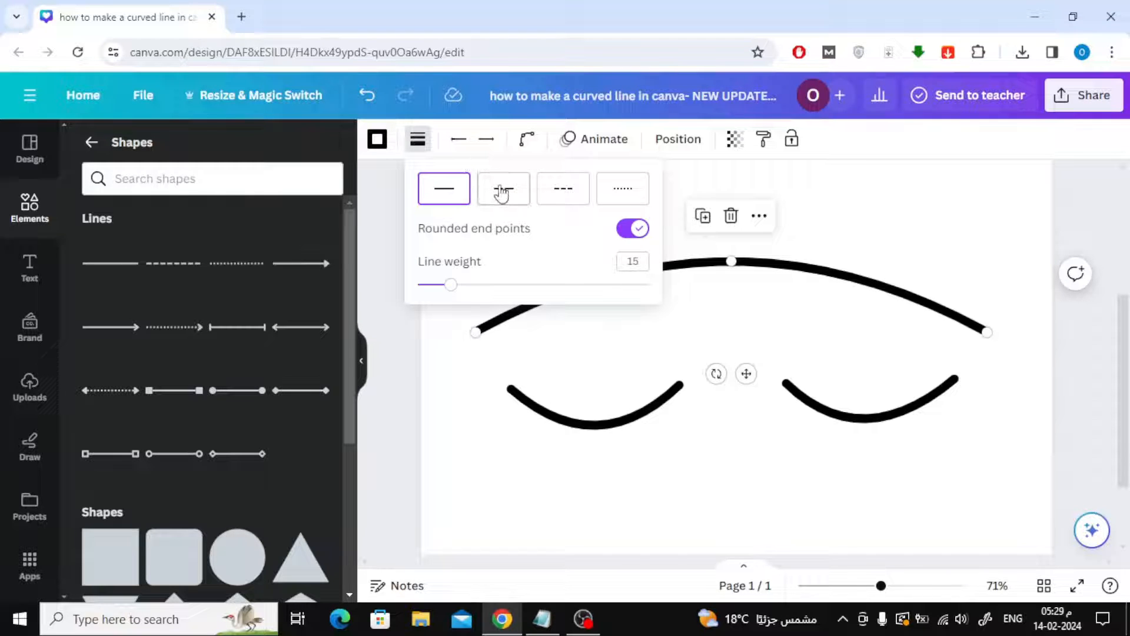
click(563, 188)
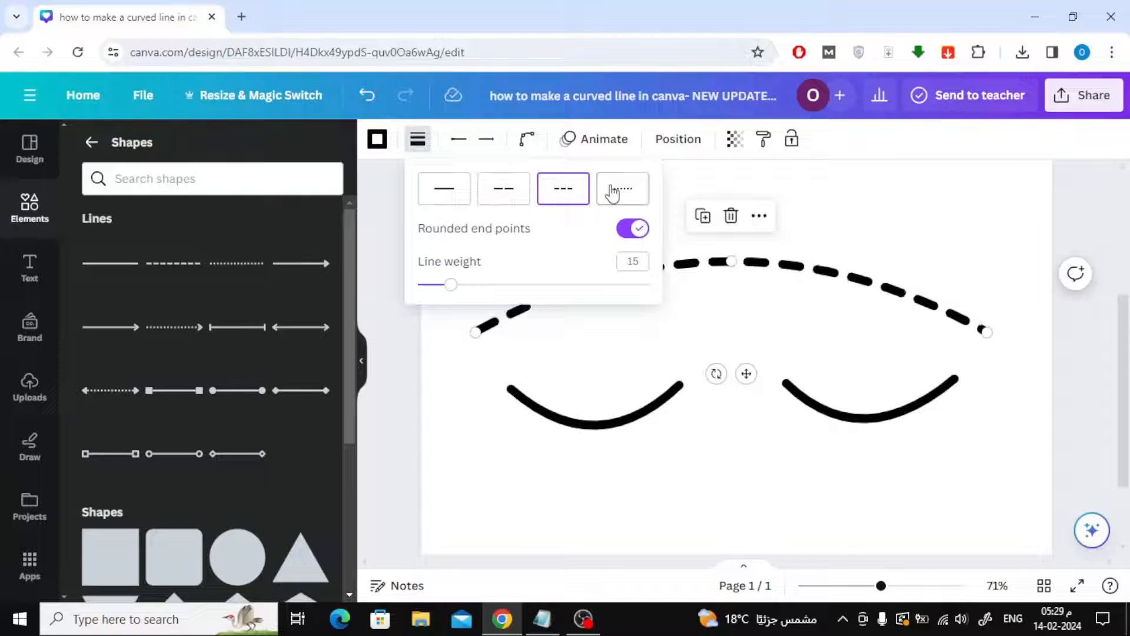
click(622, 189)
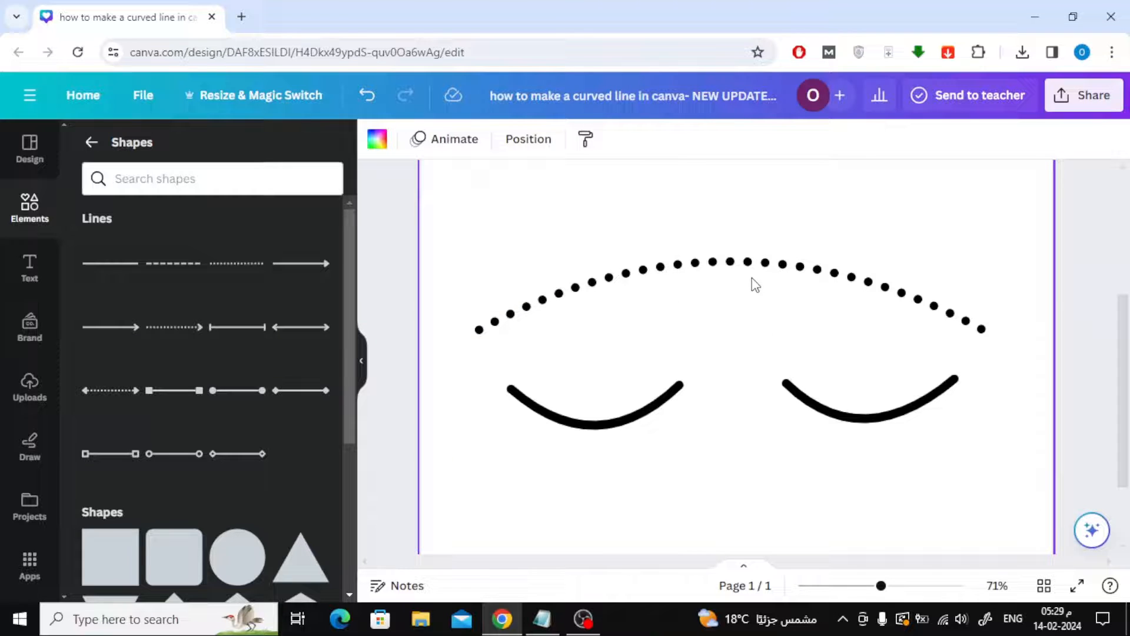
click(730, 264)
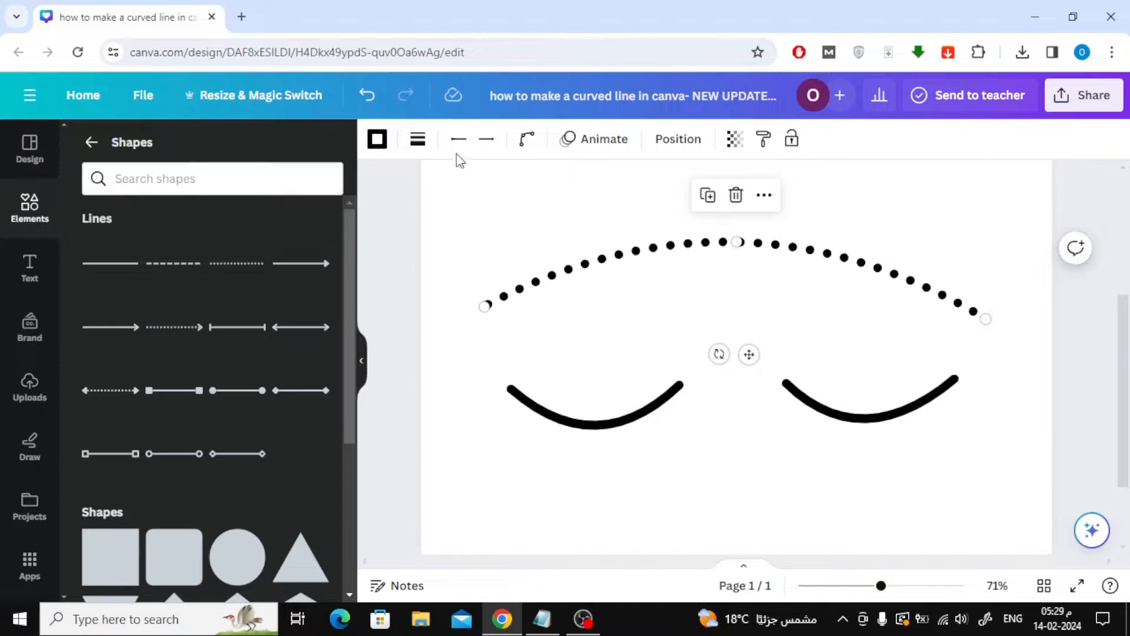
click(417, 138)
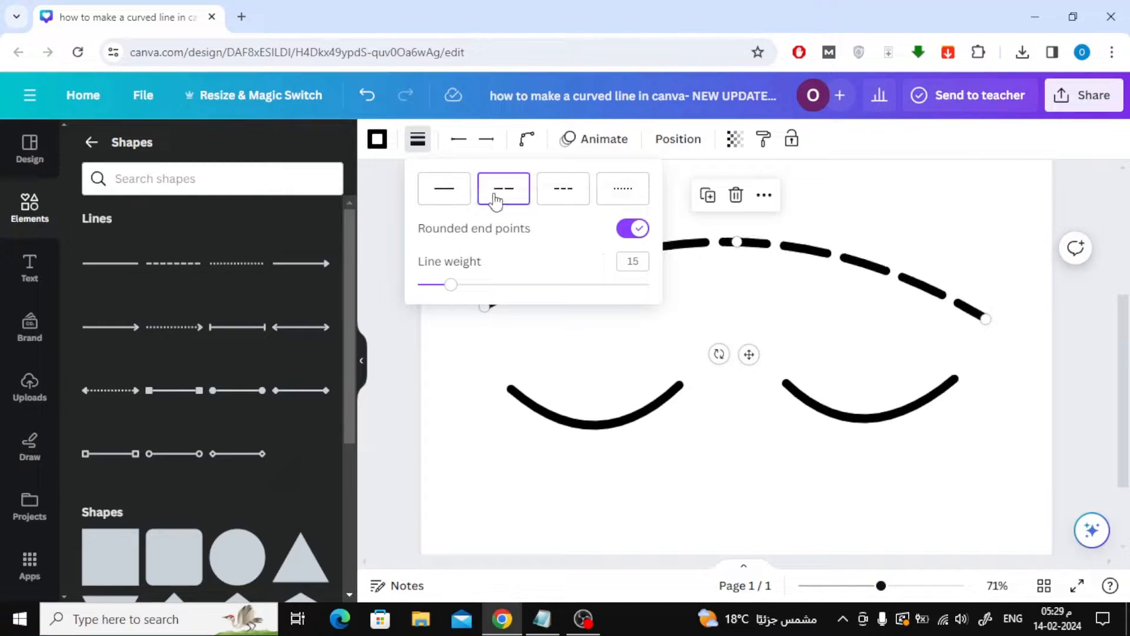